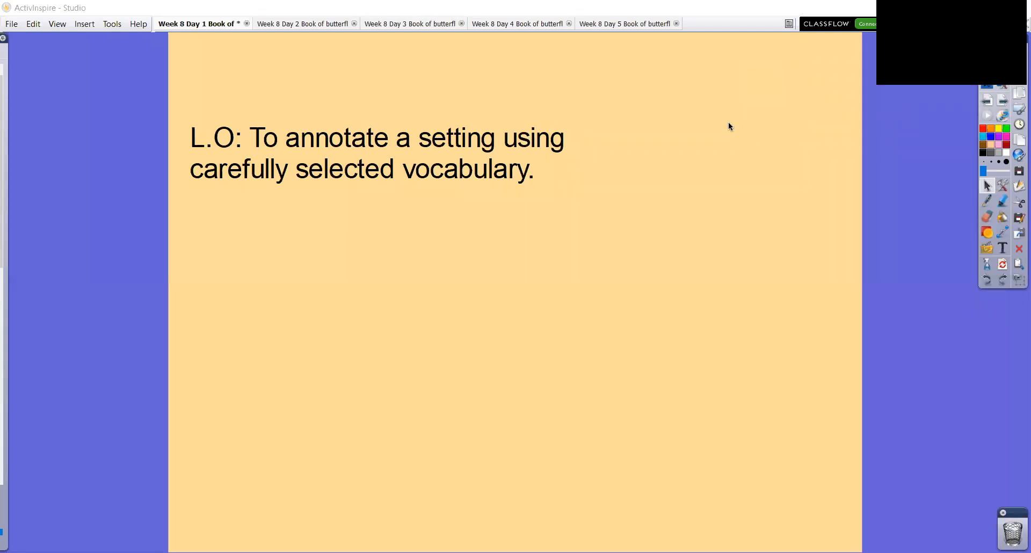
pyautogui.moveTo(733, 126)
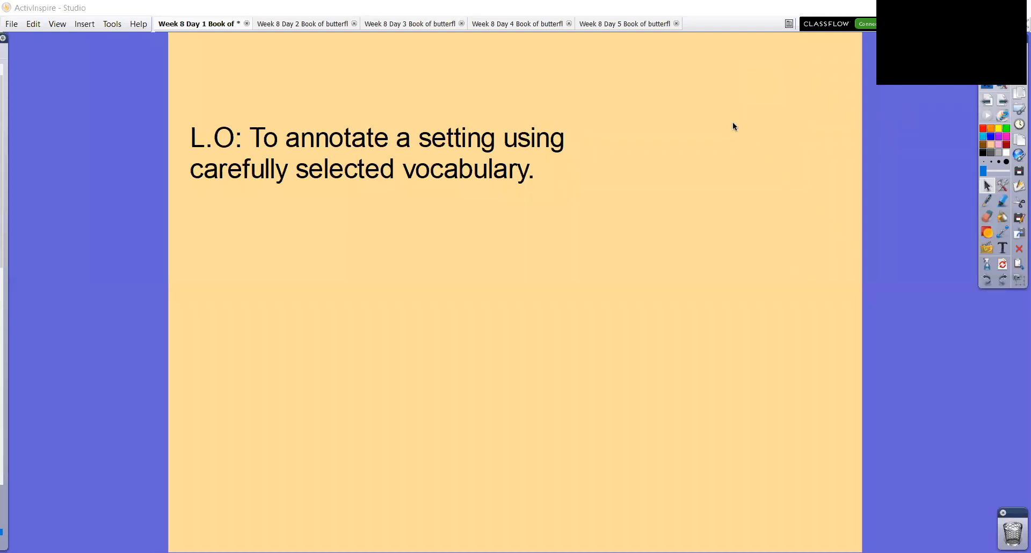
pyautogui.moveTo(1000, 103)
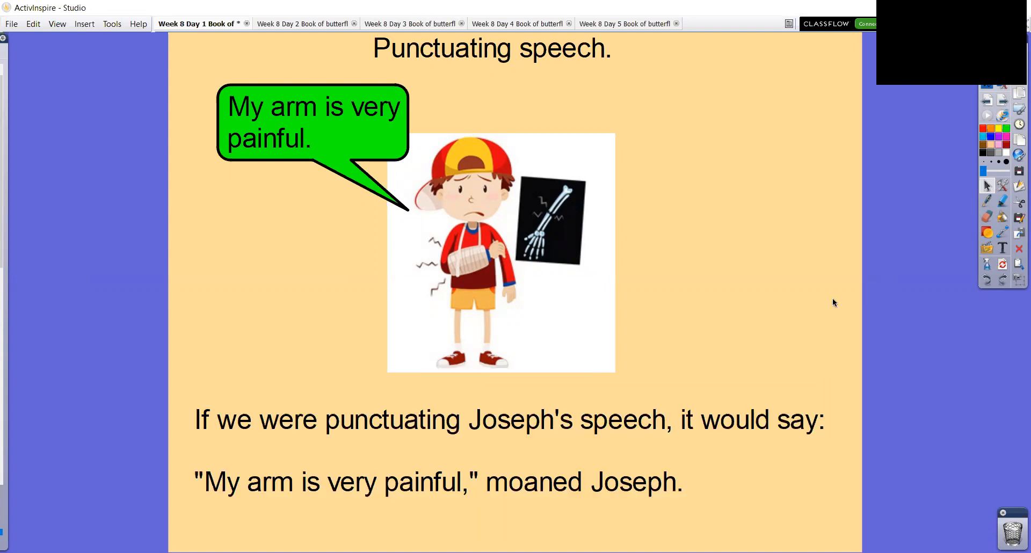
pyautogui.moveTo(859, 276)
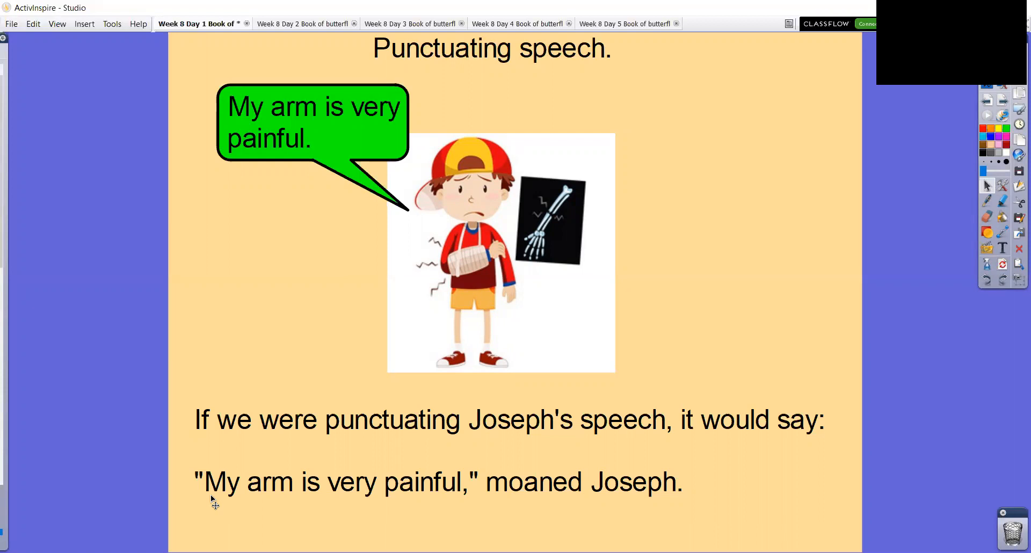
pyautogui.moveTo(449, 501)
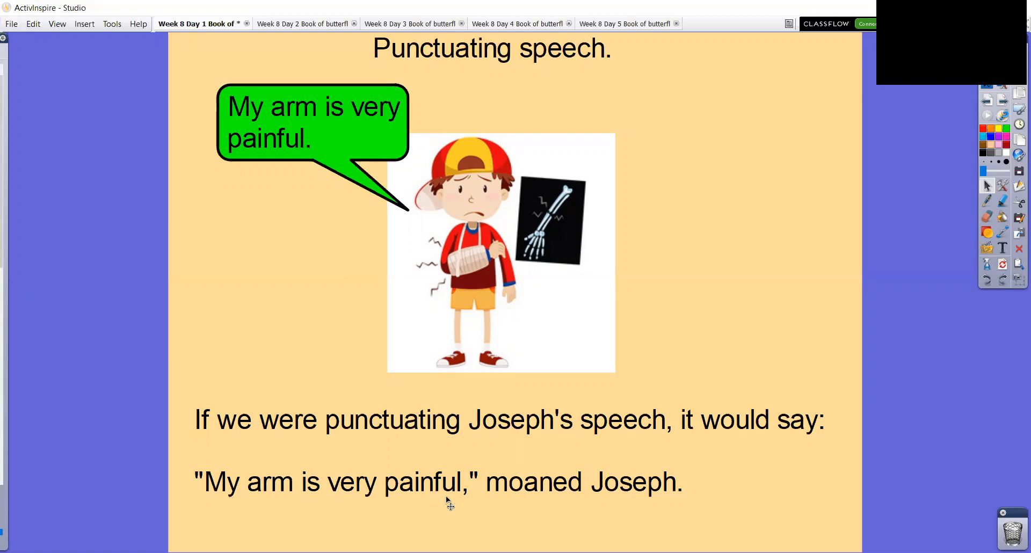
pyautogui.moveTo(467, 498)
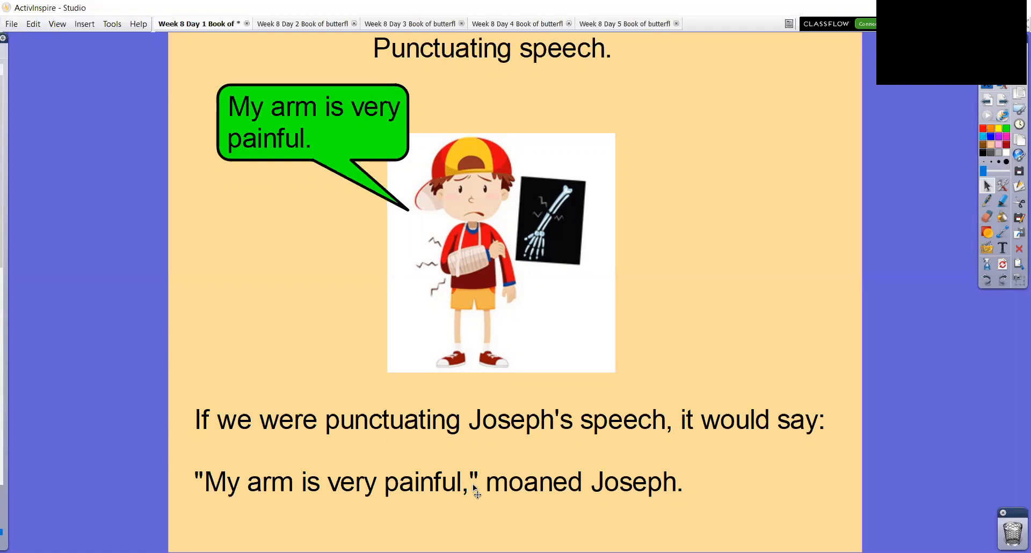
pyautogui.moveTo(490, 505)
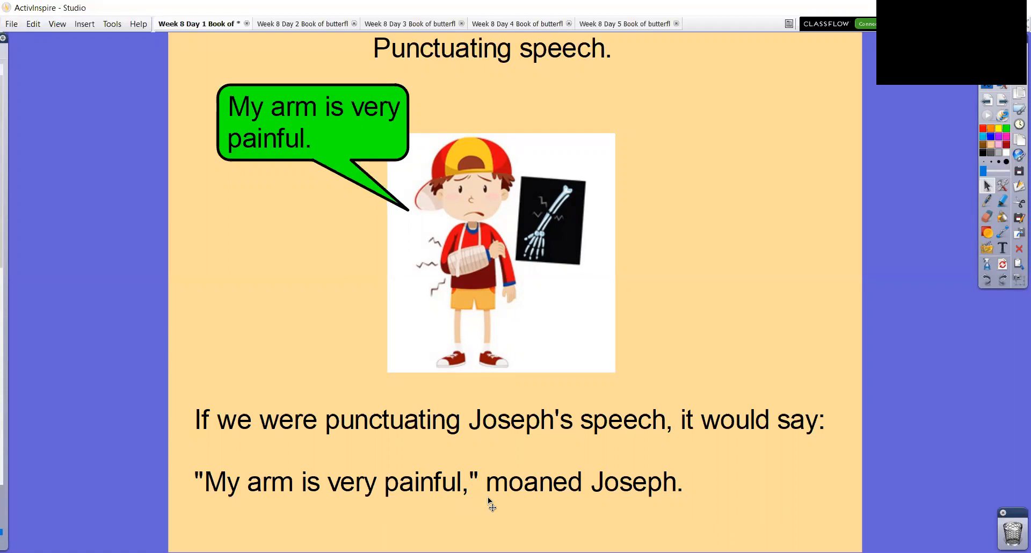
pyautogui.moveTo(635, 500)
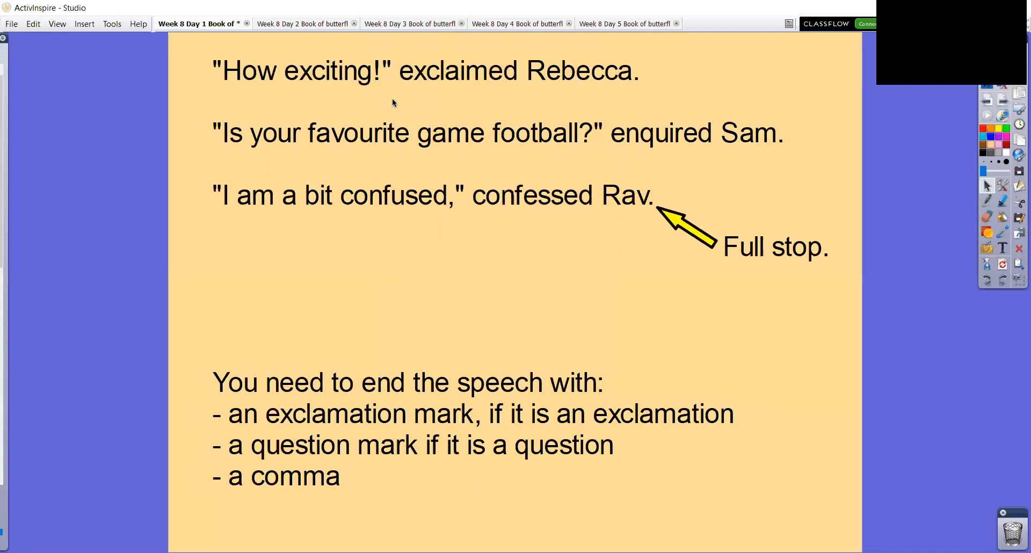
pyautogui.moveTo(378, 93)
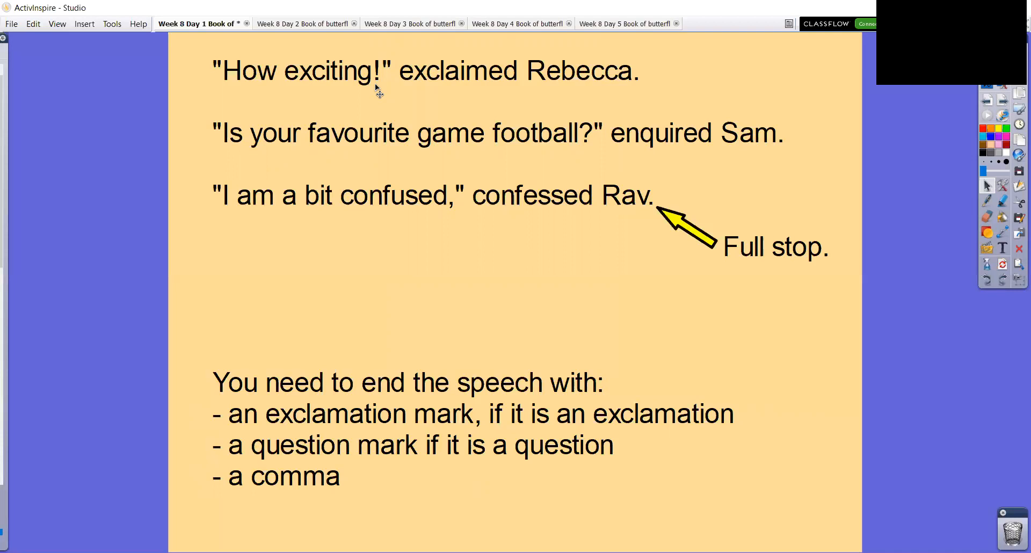
pyautogui.moveTo(463, 115)
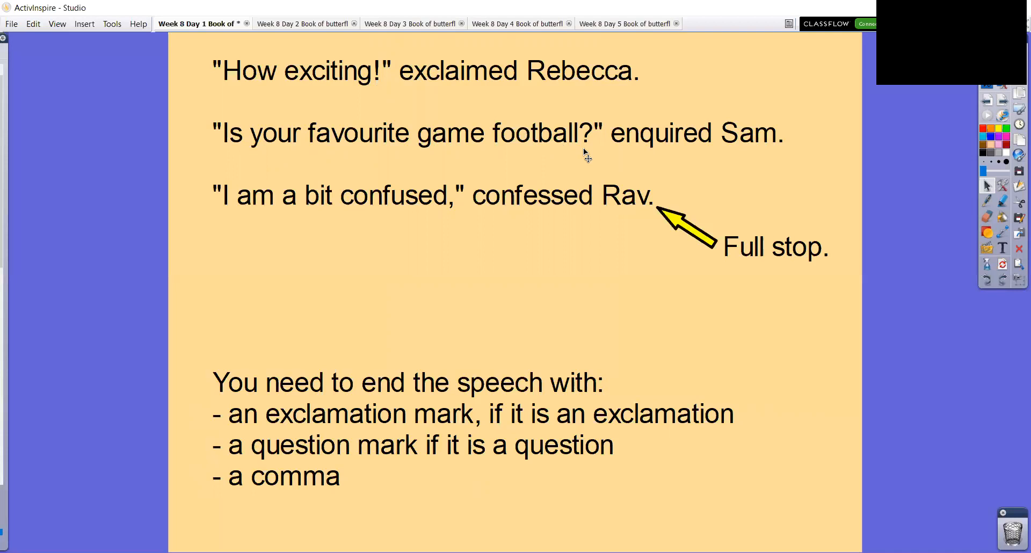
pyautogui.moveTo(505, 182)
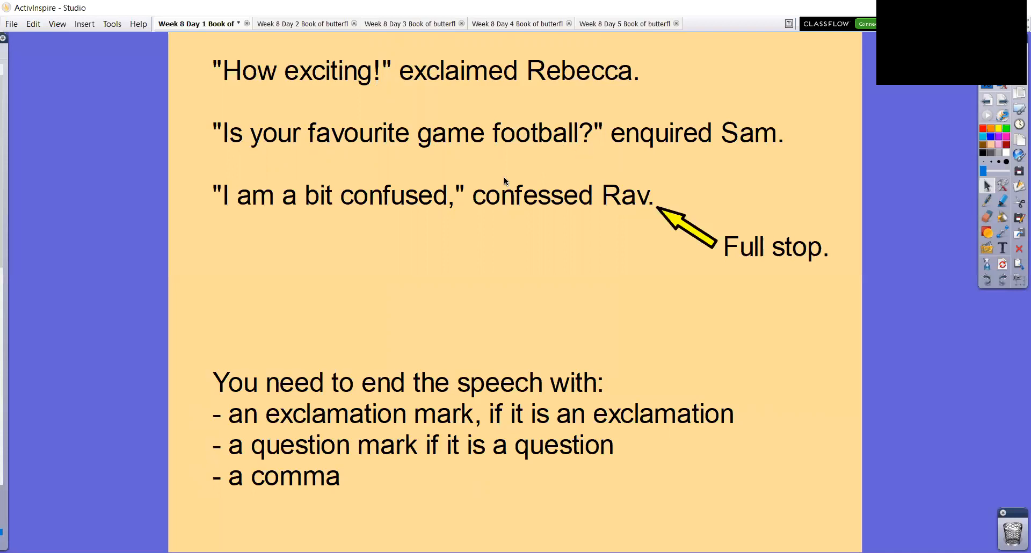
pyautogui.moveTo(447, 217)
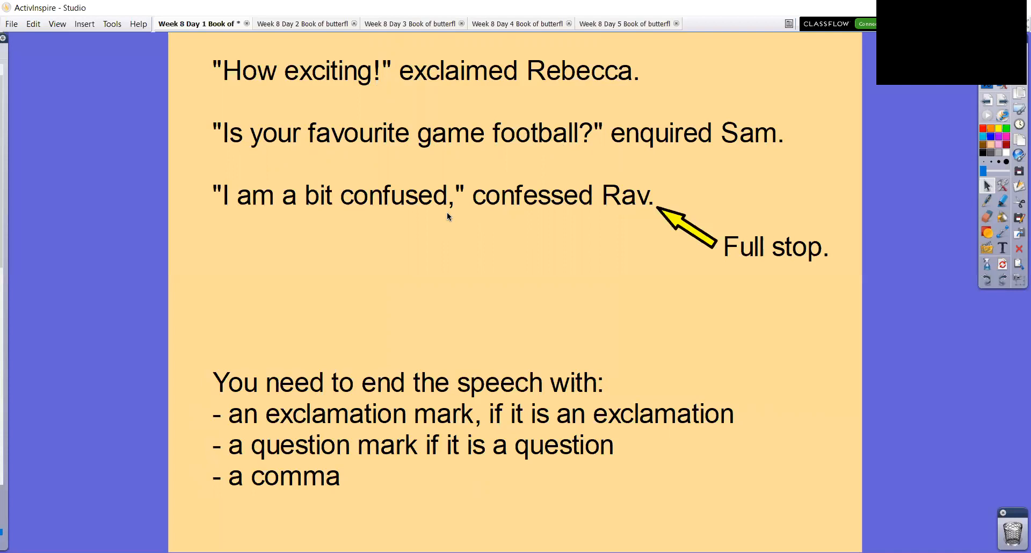
pyautogui.moveTo(1002, 102)
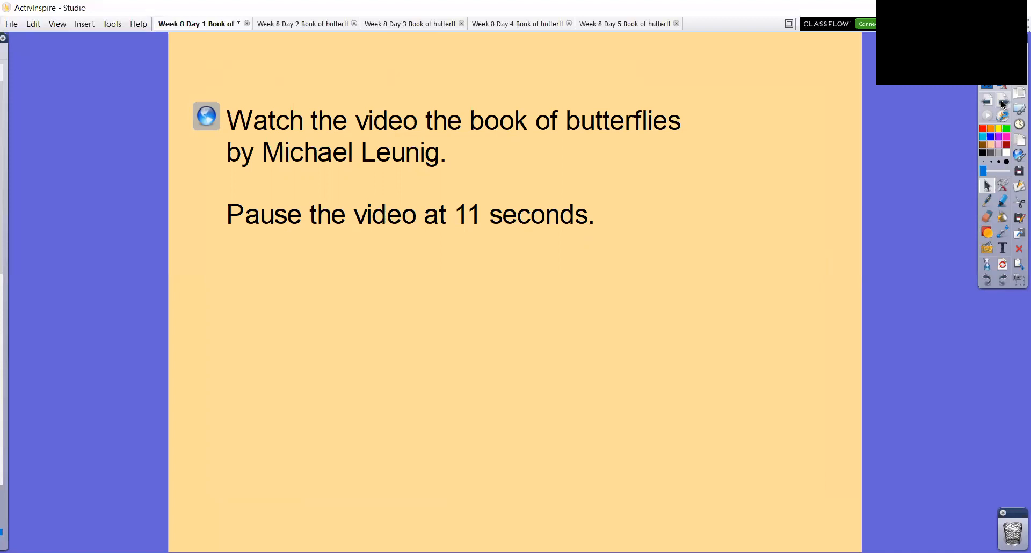
pyautogui.moveTo(1002, 115)
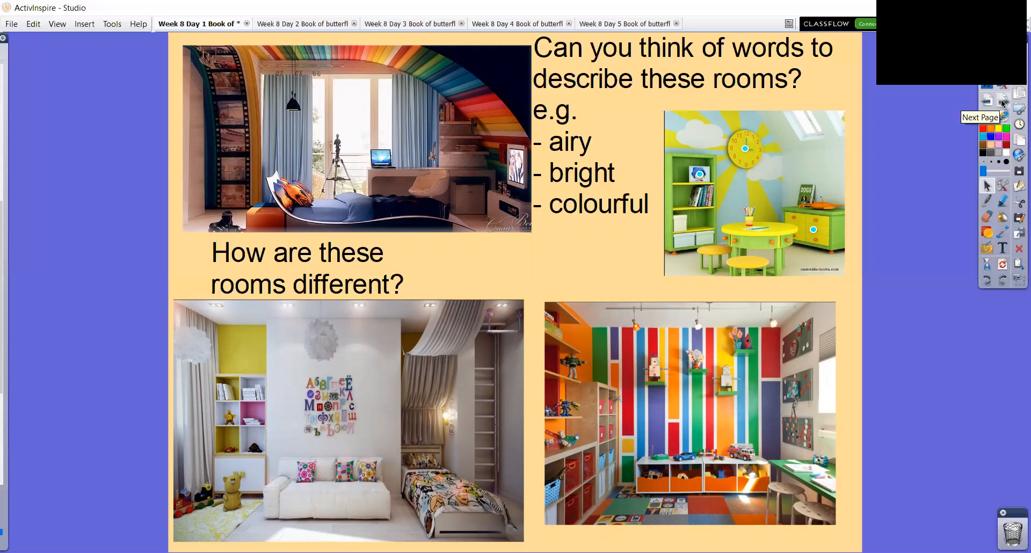
# Step: Advance to the page setting the dull-room and bright-room drawing task with its extension
pyautogui.click(1002, 101)
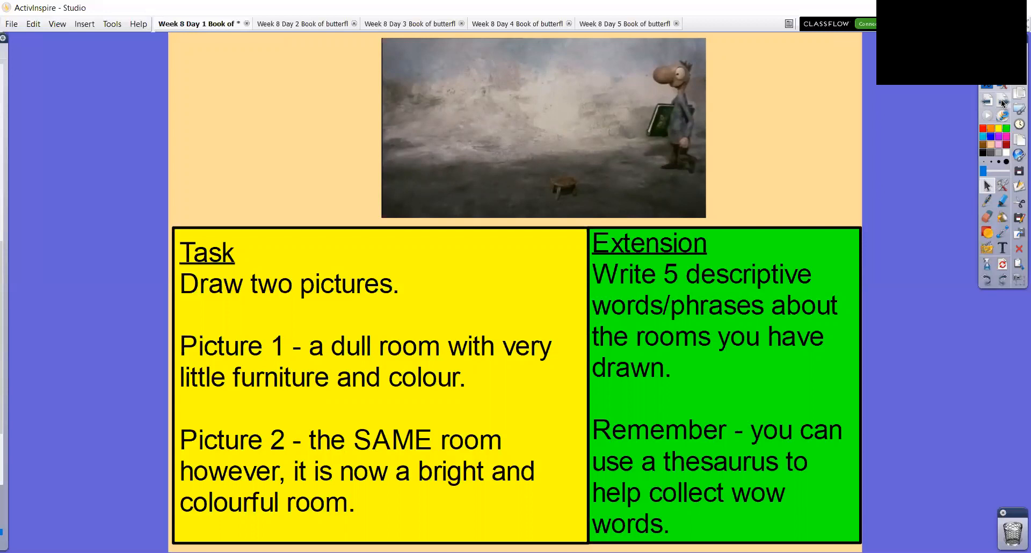
pyautogui.moveTo(1003, 102)
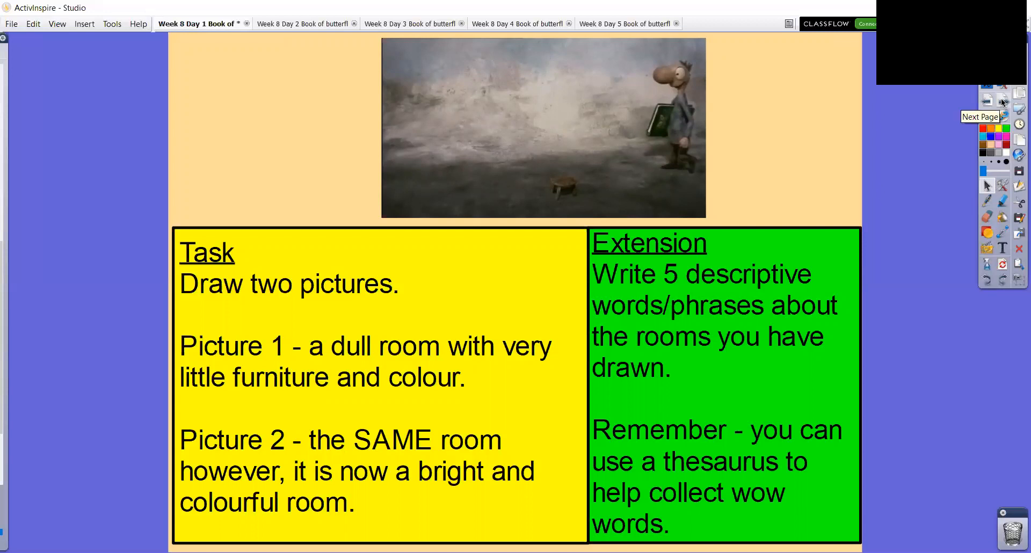
# Step: Advance to the final page asking 'Which room do you prefer and why?'
pyautogui.click(1002, 102)
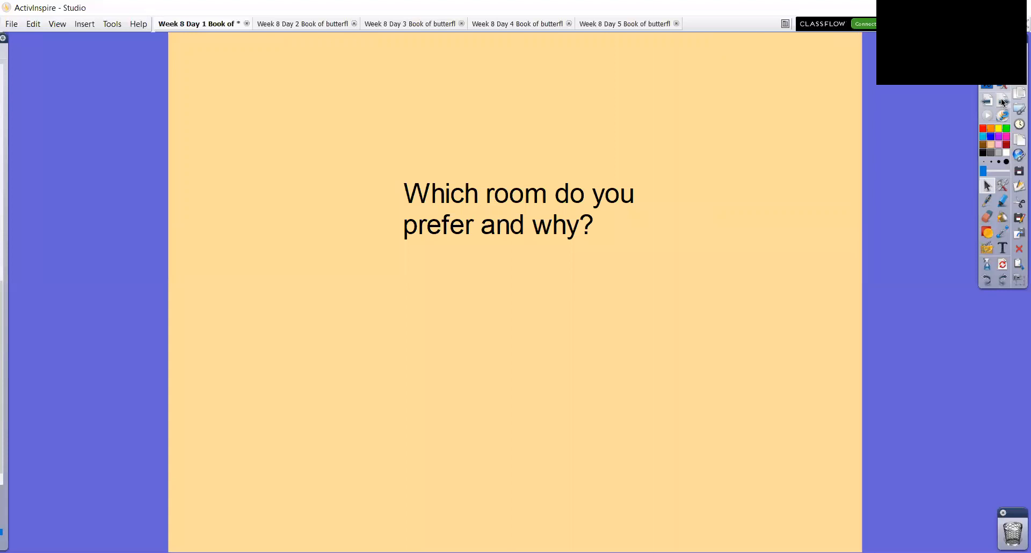